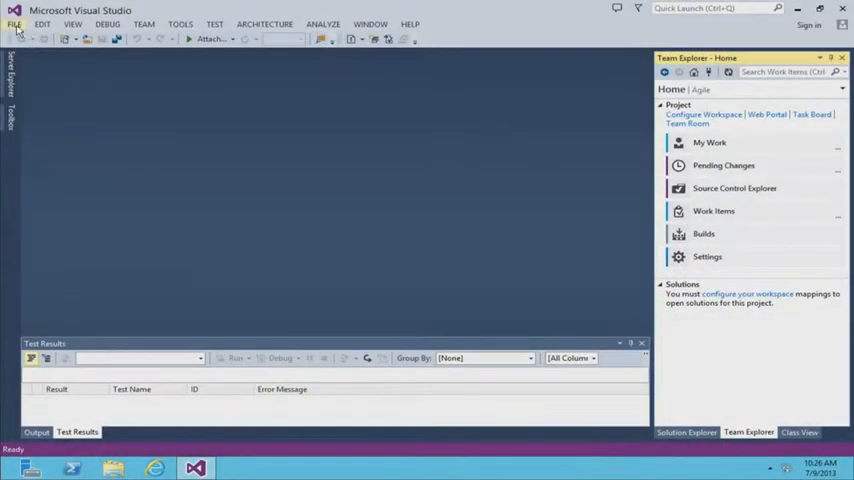
# - Create a new project from the Web Performance and Load Test Project template
pyautogui.click(14, 24)
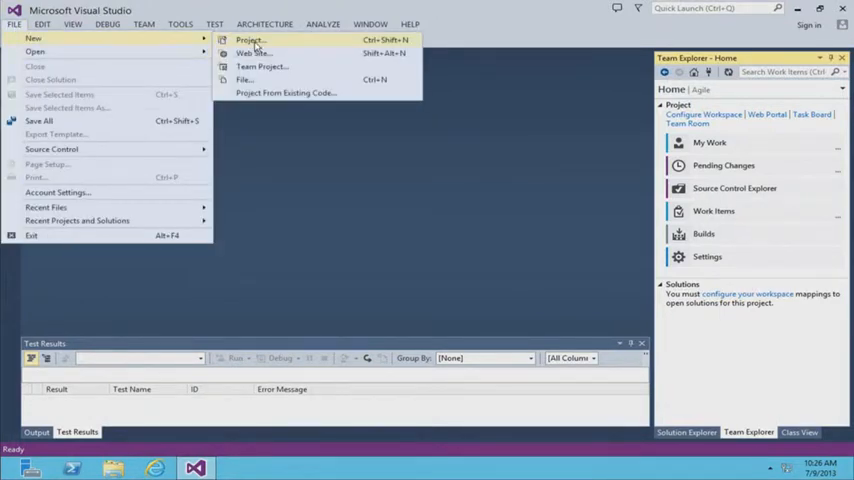
pyautogui.click(248, 40)
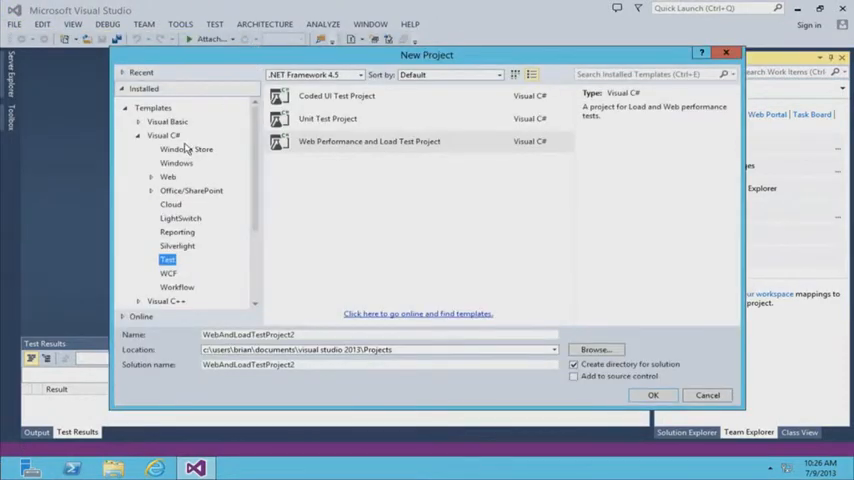
pyautogui.click(368, 140)
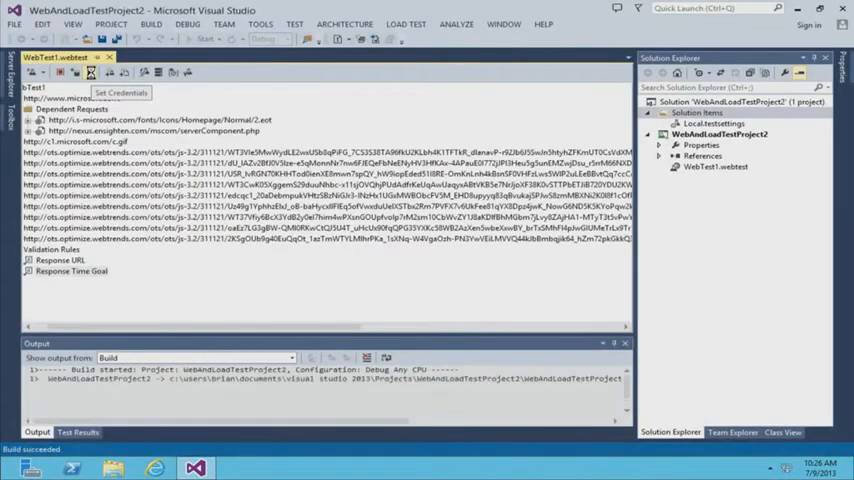
# - Run WebTest1 and dismiss the no dynamic parameters notice
pyautogui.click(204, 38)
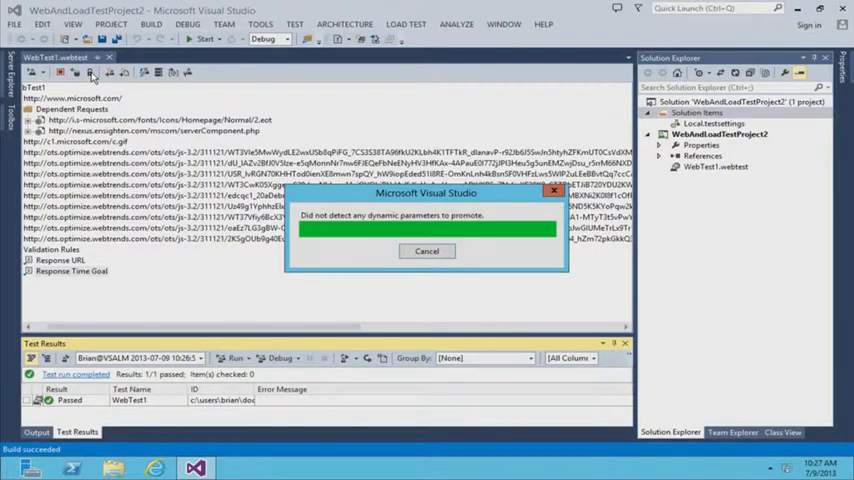
pyautogui.click(426, 252)
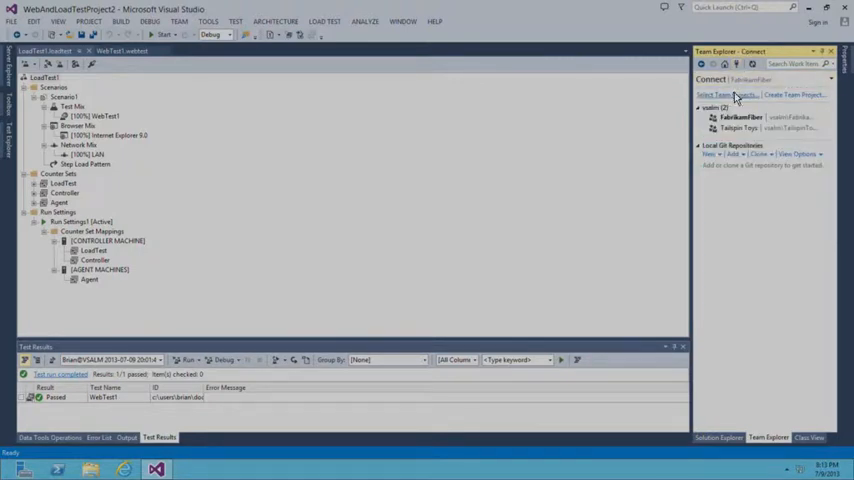
pyautogui.click(724, 94)
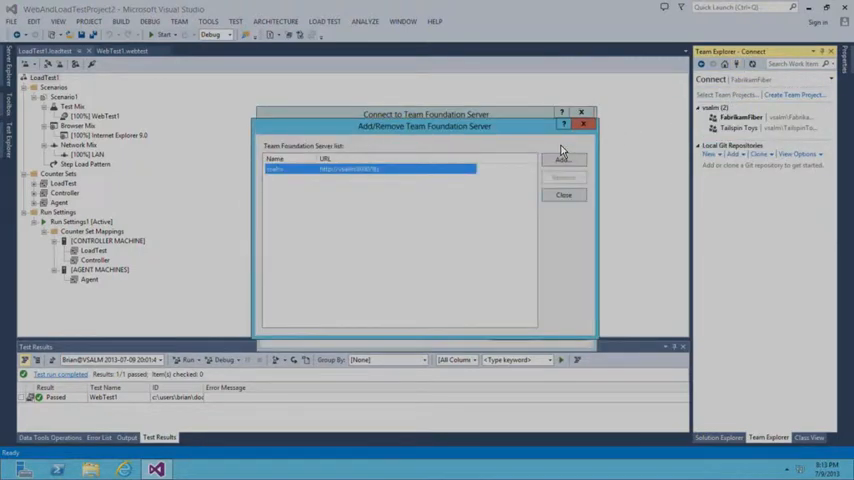
pyautogui.click(564, 160)
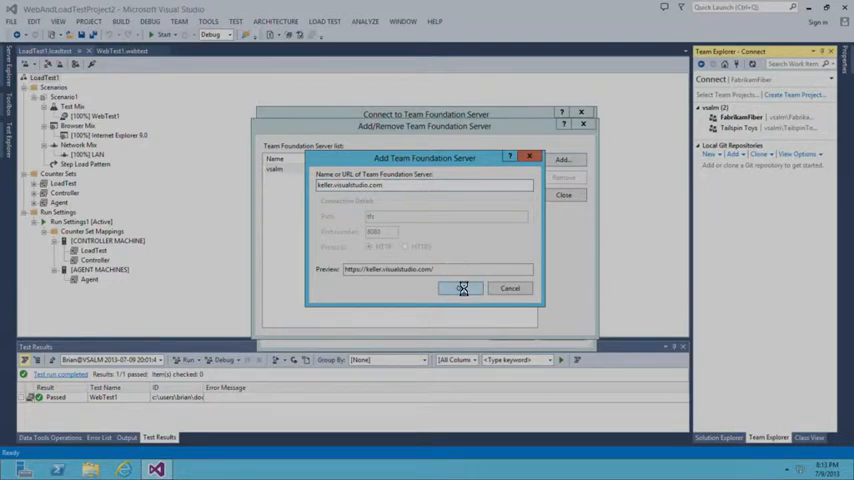
pyautogui.click(460, 288)
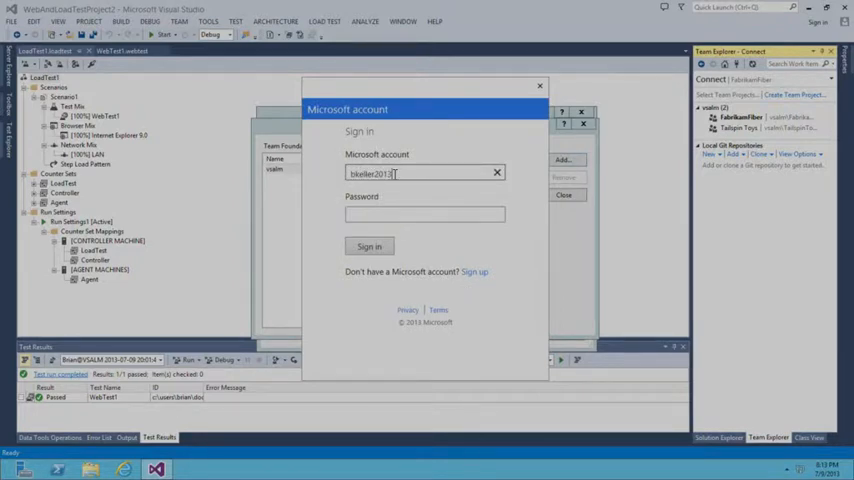
pyautogui.write('@outlook.com')
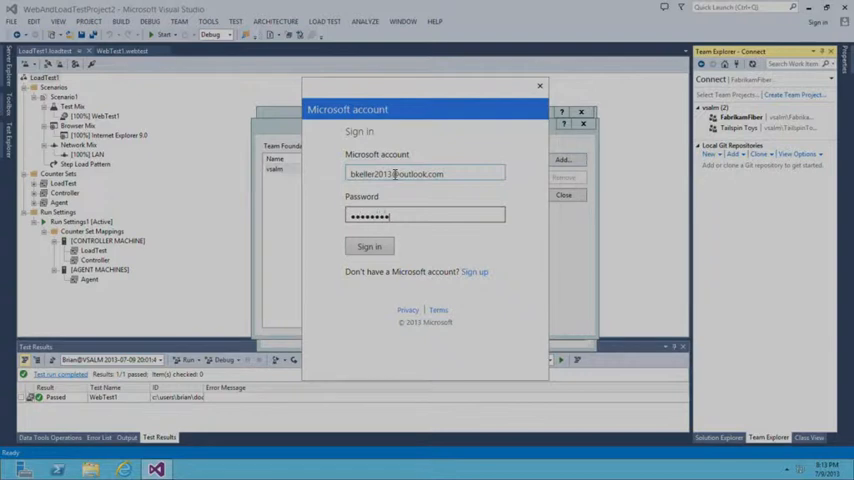
pyautogui.click(368, 246)
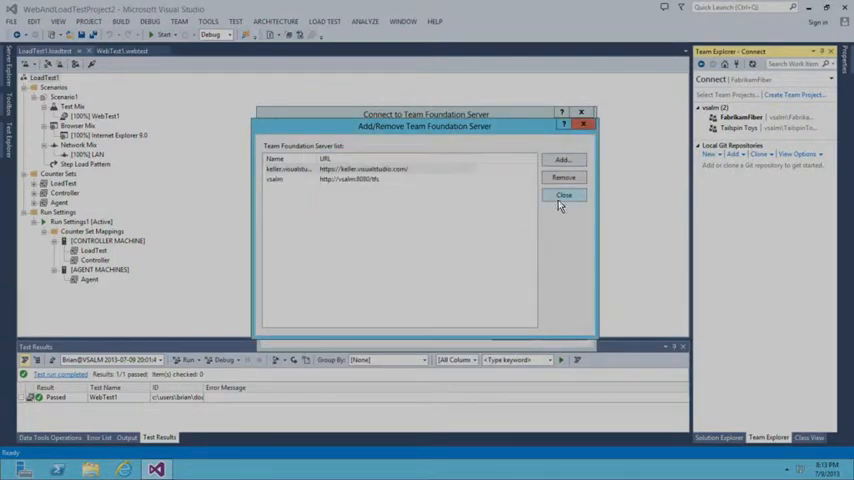
# - Choose the team project and connect to it
pyautogui.click(564, 194)
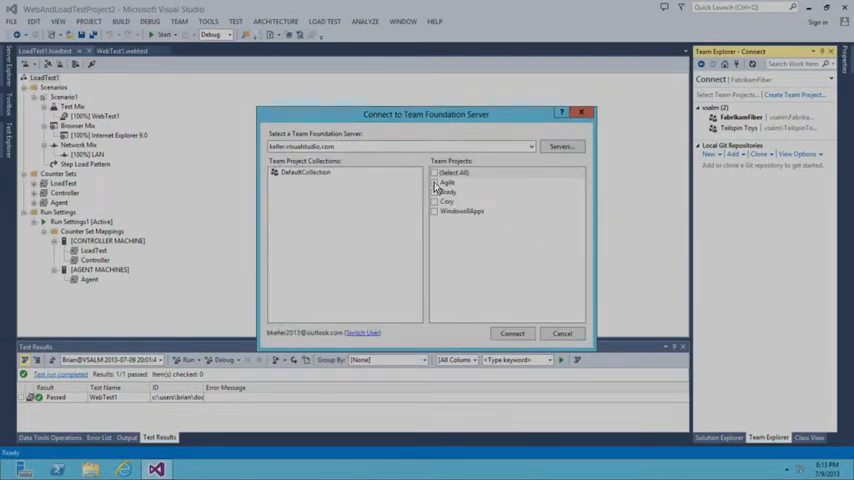
pyautogui.click(512, 332)
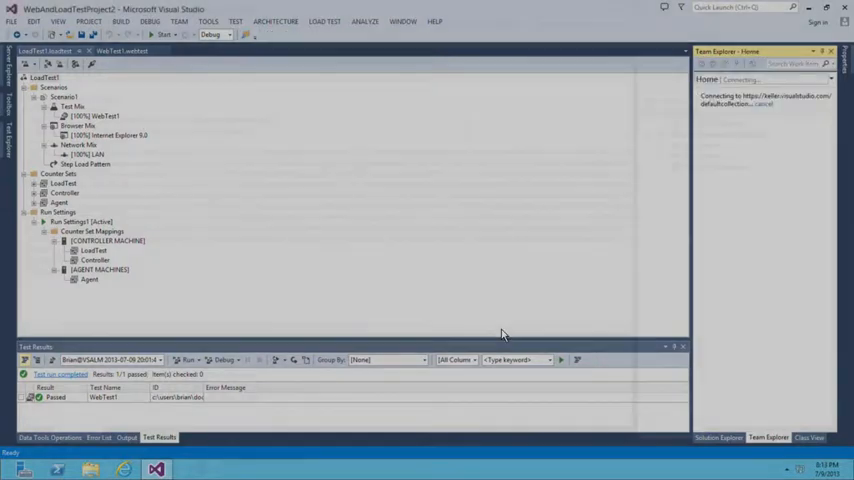
# - Add a new load test to the project using a step load pattern with a changed maximum user count
pyautogui.rightClick(720, 134)
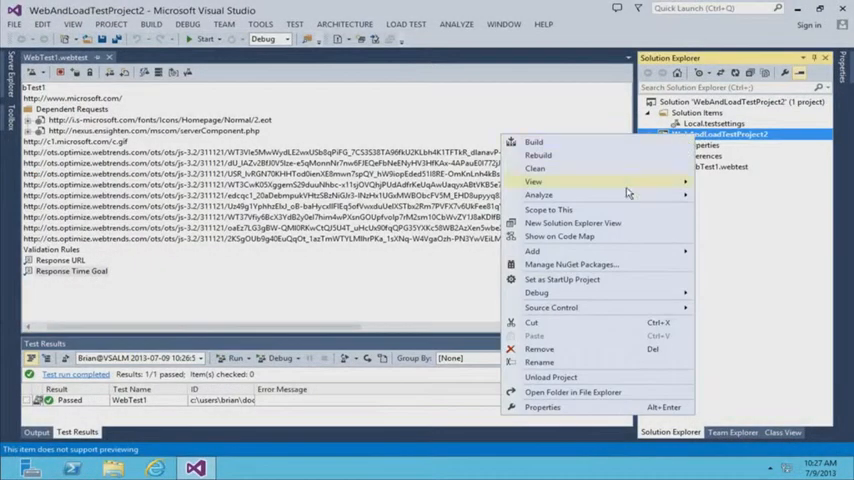
pyautogui.click(532, 252)
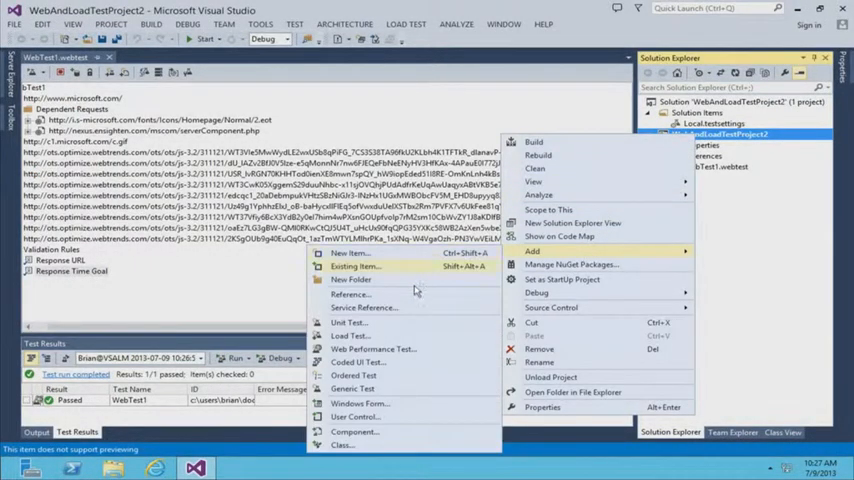
pyautogui.click(348, 336)
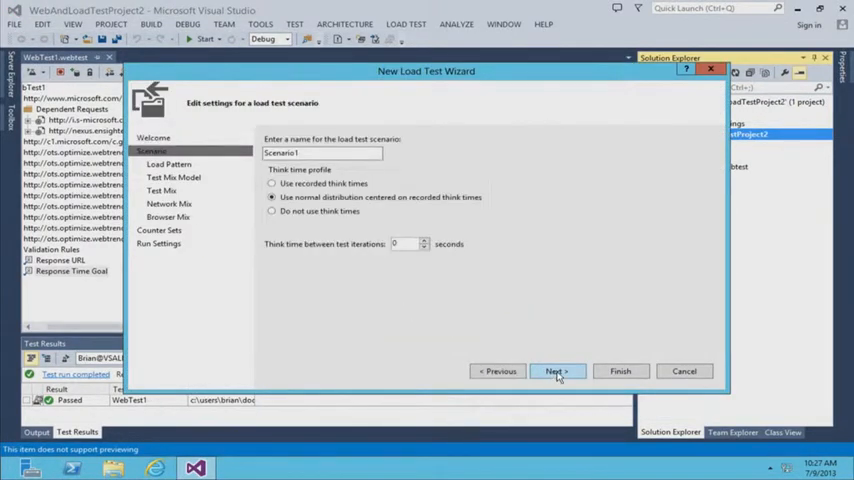
pyautogui.click(556, 372)
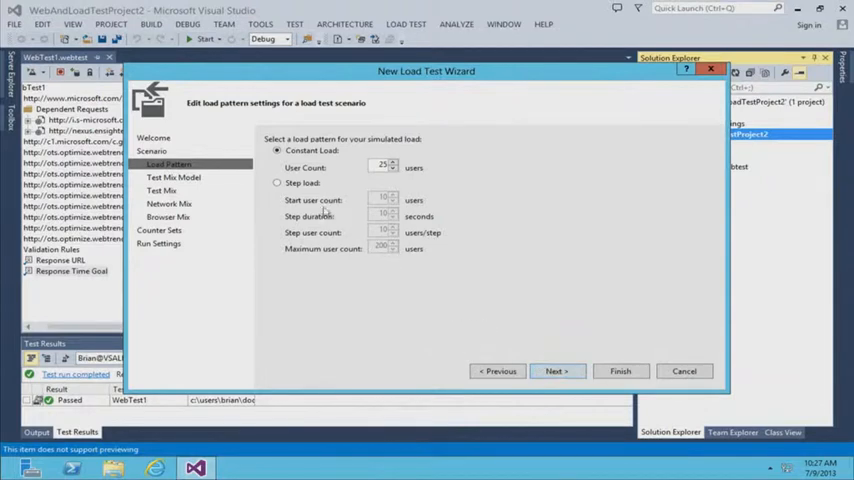
pyautogui.click(276, 182)
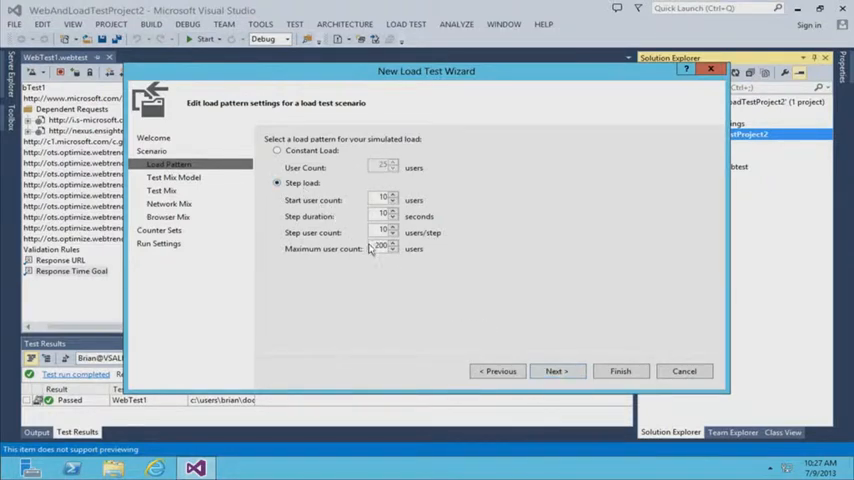
pyautogui.tripleClick(380, 248)
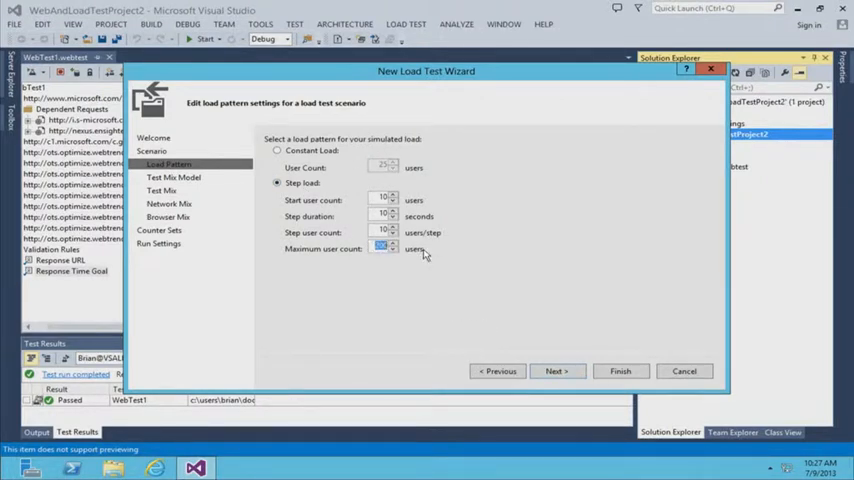
pyautogui.moveTo(556, 360)
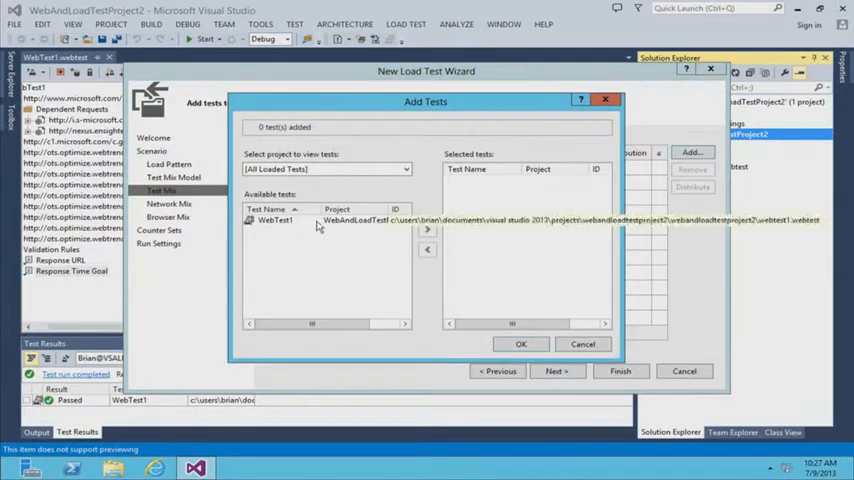
# - Add WebTest1 to the test mix, keep Internet Explorer 9.0 and finish creating LoadTest1
pyautogui.click(584, 344)
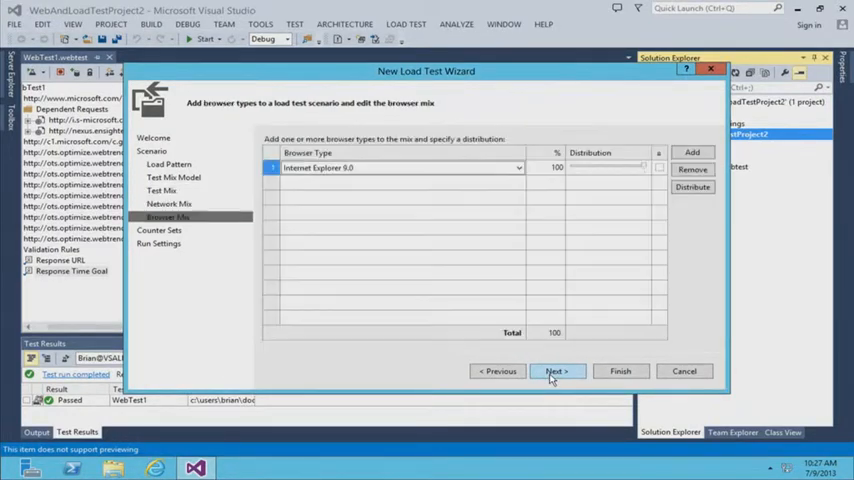
pyautogui.click(556, 372)
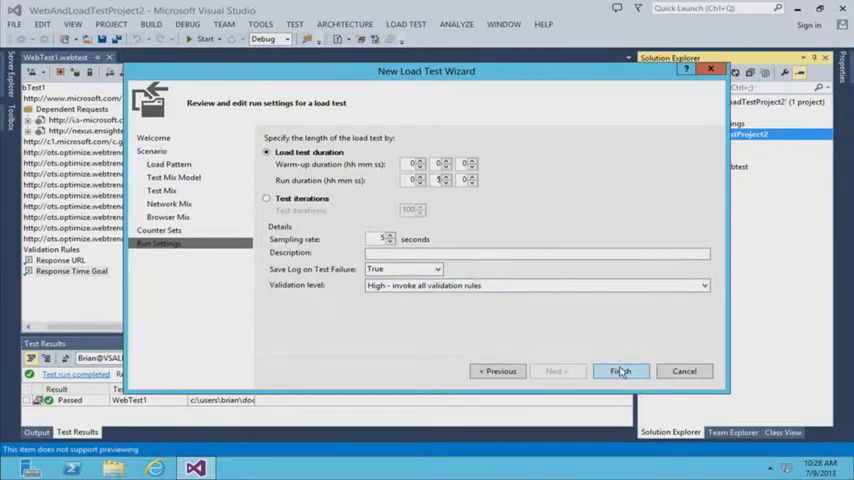
pyautogui.click(620, 372)
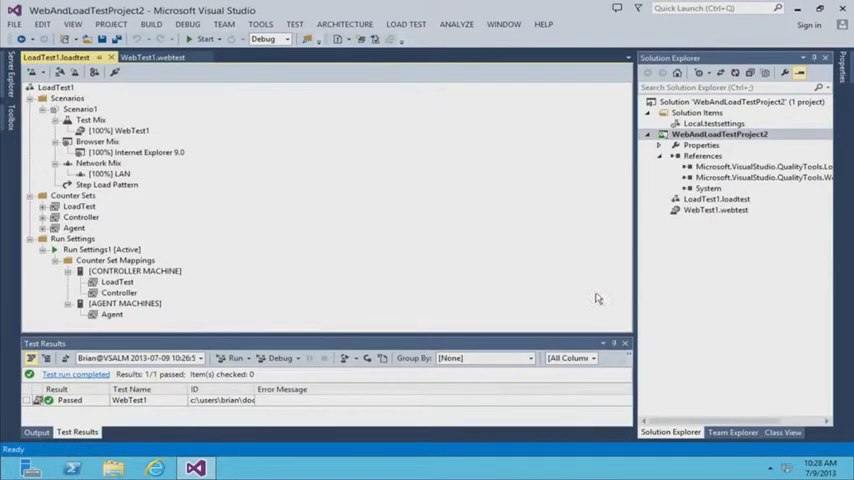
pyautogui.moveTo(568, 250)
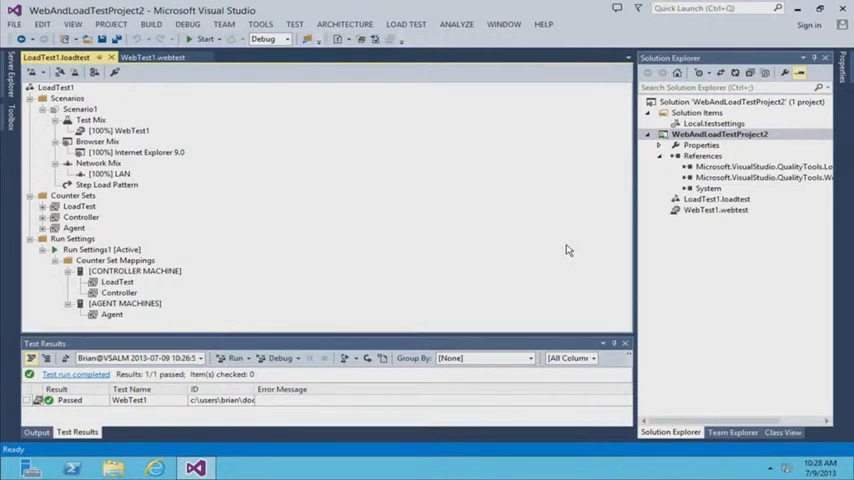
# - Set Local.testsettings to run tests using Visual Studio Team Foundation Service
pyautogui.click(712, 122)
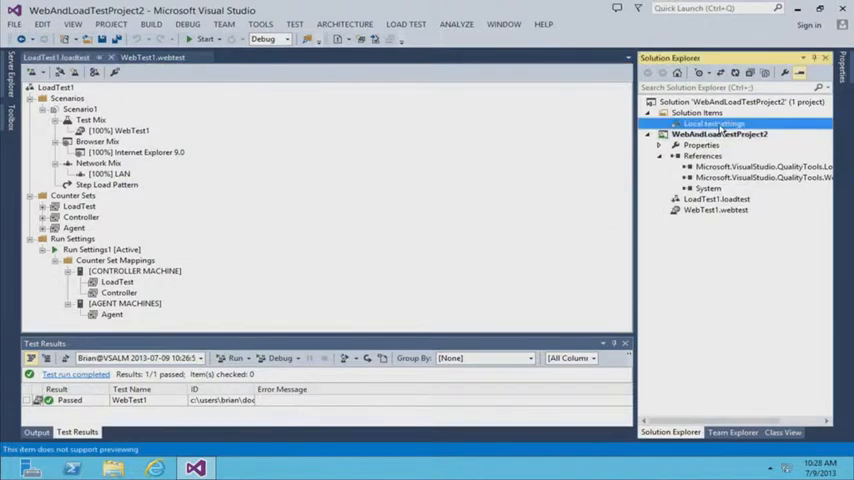
pyautogui.doubleClick(712, 122)
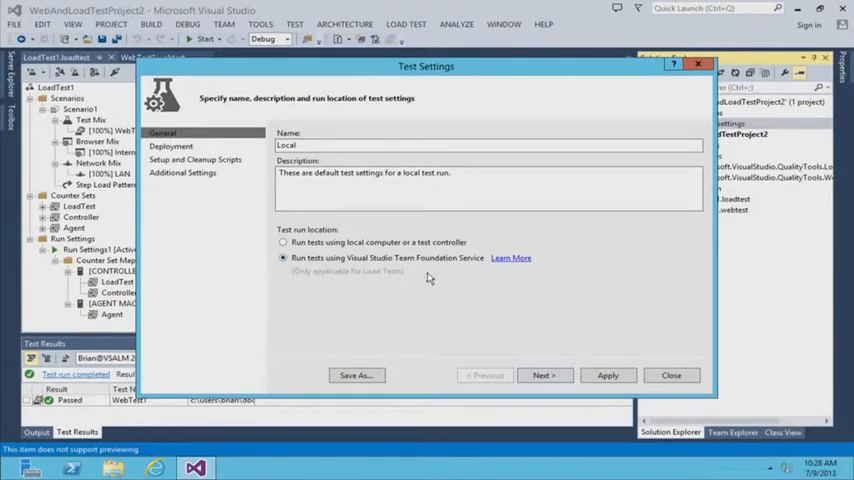
pyautogui.moveTo(560, 370)
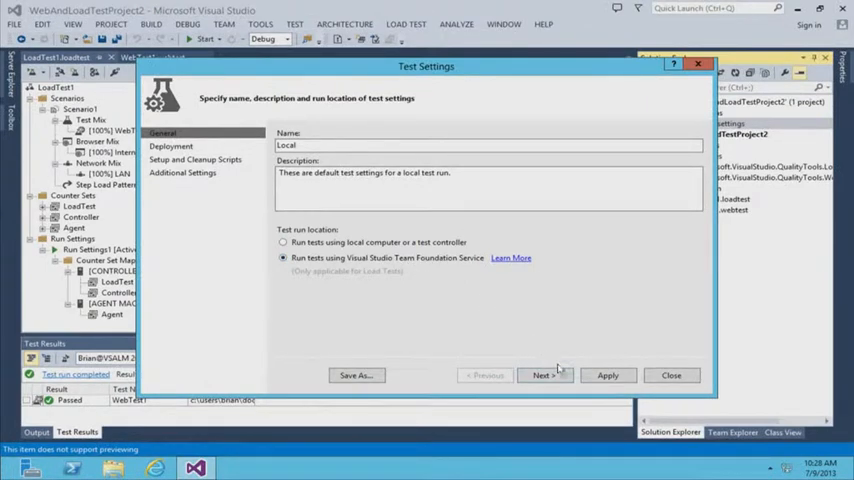
pyautogui.click(672, 376)
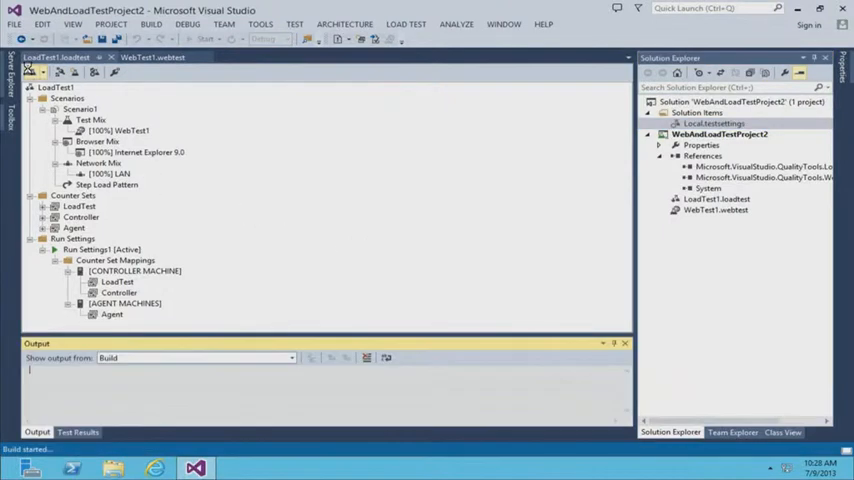
# - Run LoadTest1 and show its live performance graphs
pyautogui.click(150, 24)
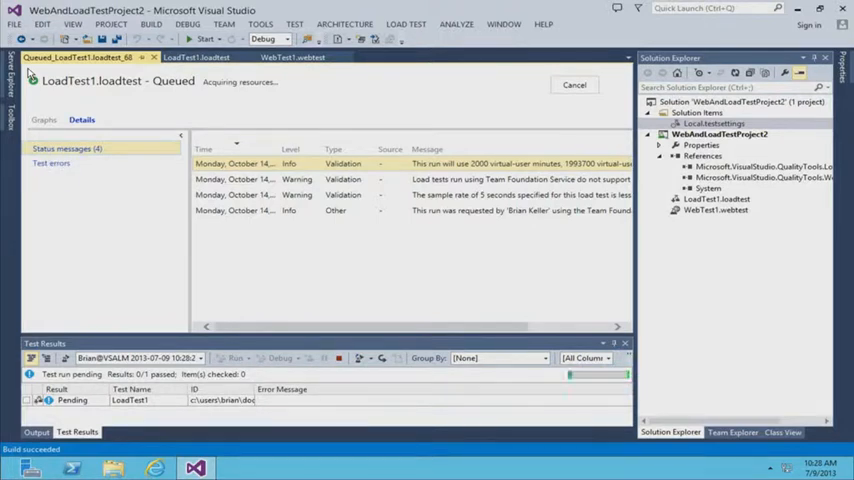
pyautogui.click(44, 120)
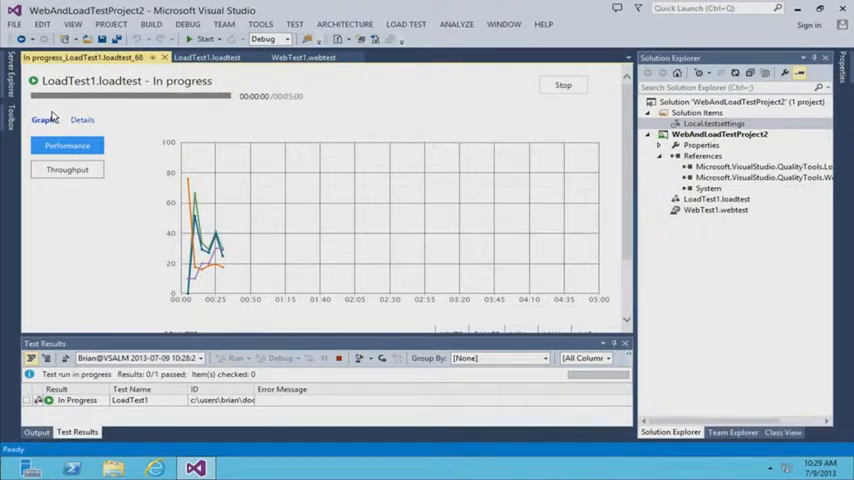
pyautogui.moveTo(178, 236)
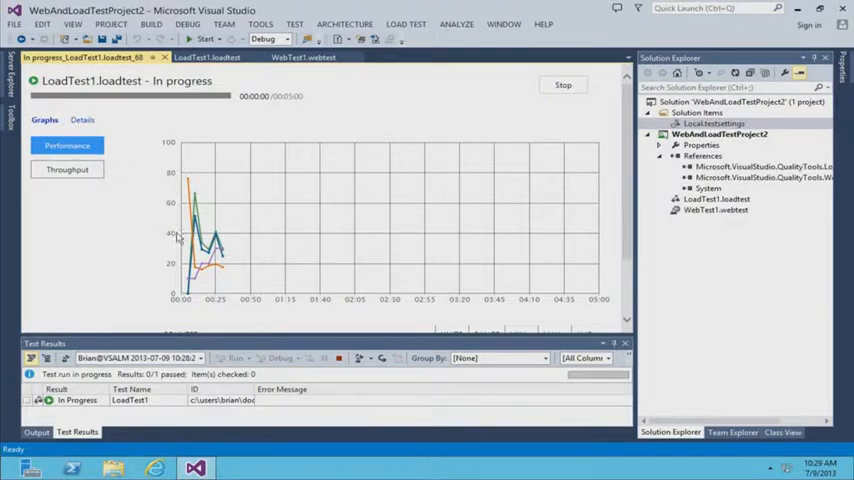
pyautogui.moveTo(212, 262)
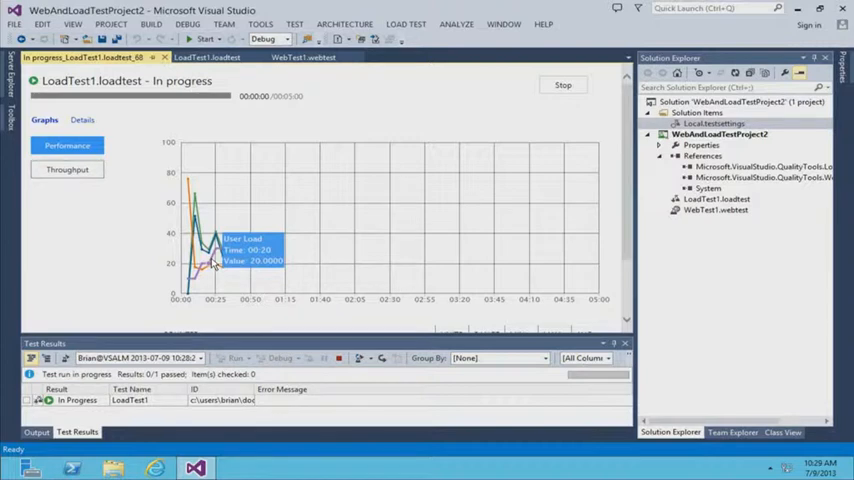
pyautogui.moveTo(200, 280)
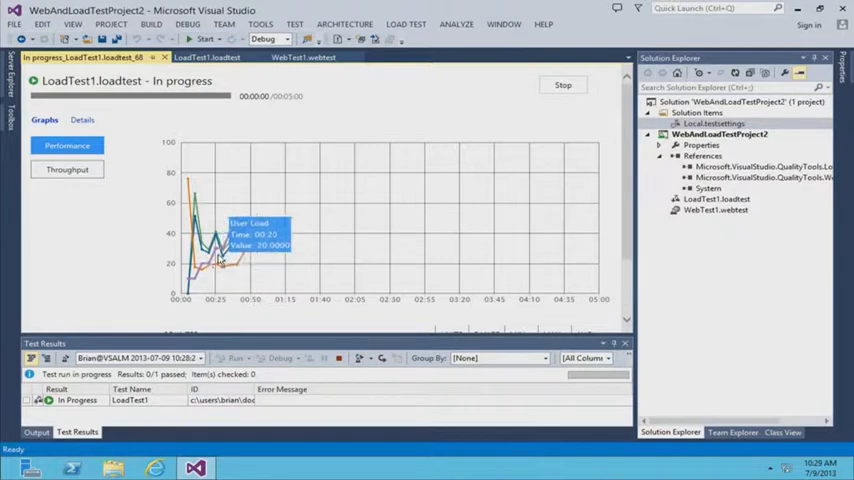
pyautogui.moveTo(256, 230)
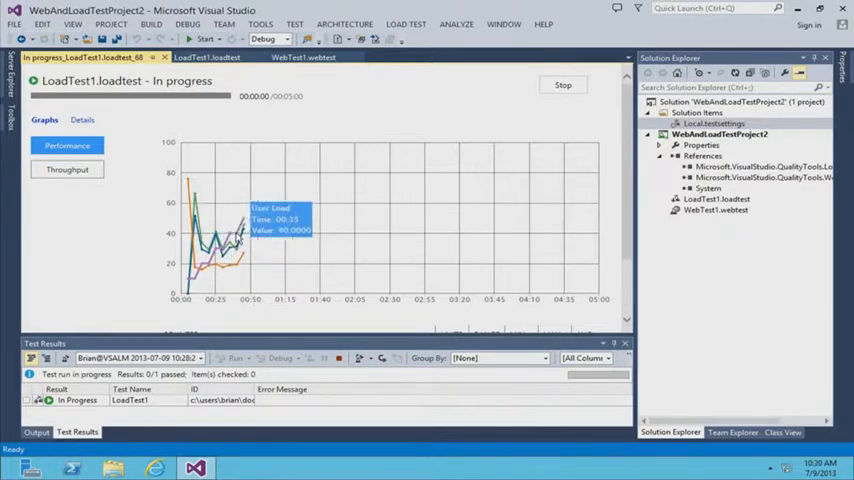
pyautogui.moveTo(244, 224)
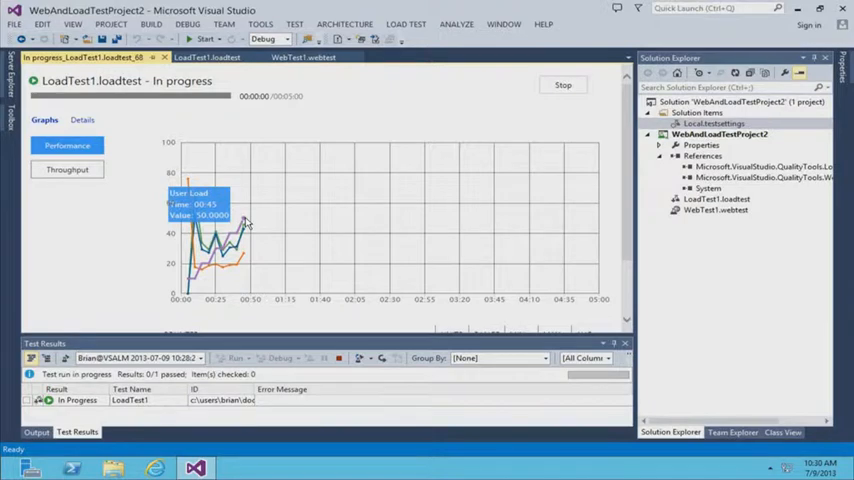
pyautogui.moveTo(242, 222)
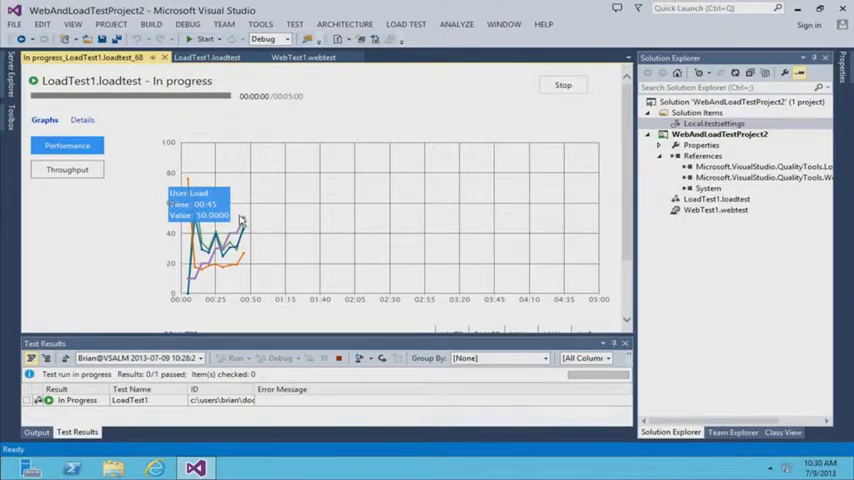
pyautogui.click(68, 168)
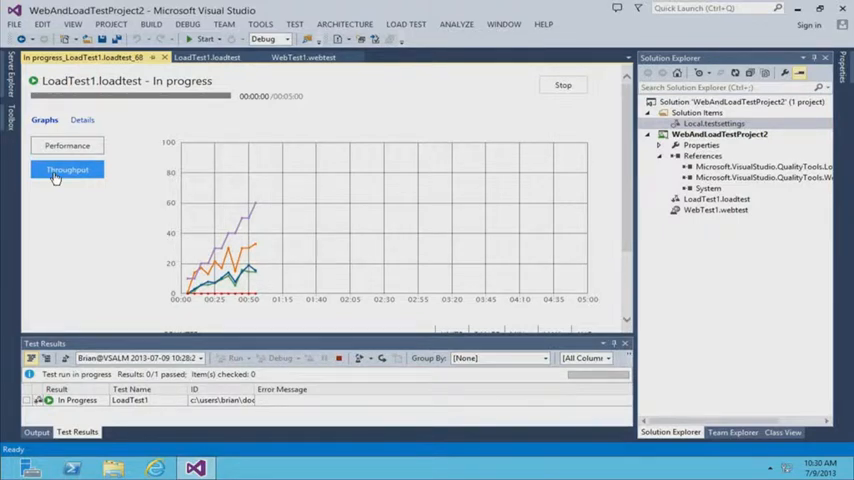
pyautogui.click(68, 144)
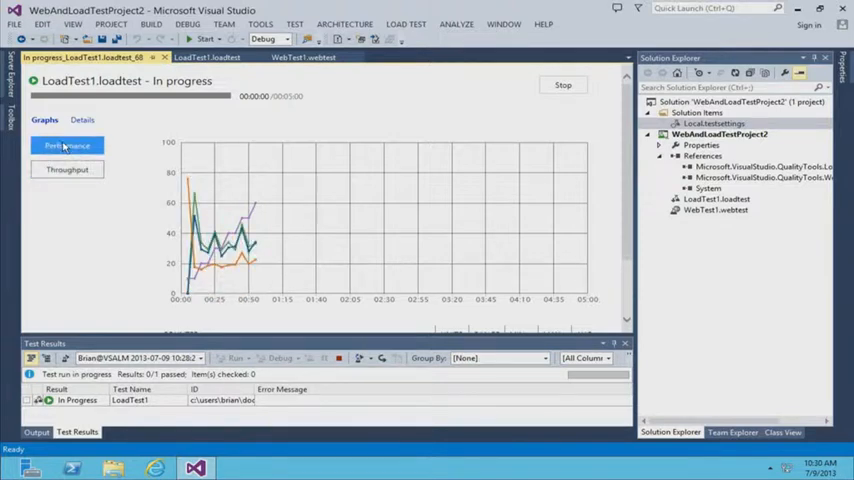